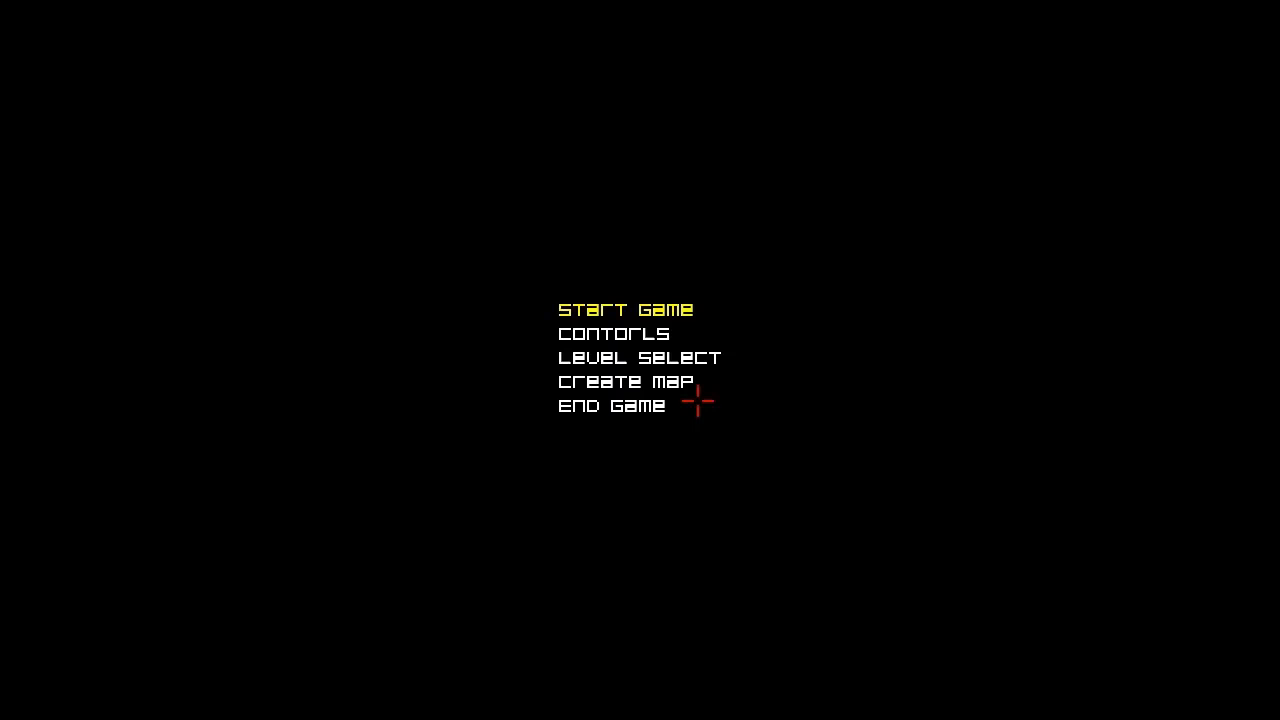
{"action": "mouse_move", "coordinate": [380, 252]}
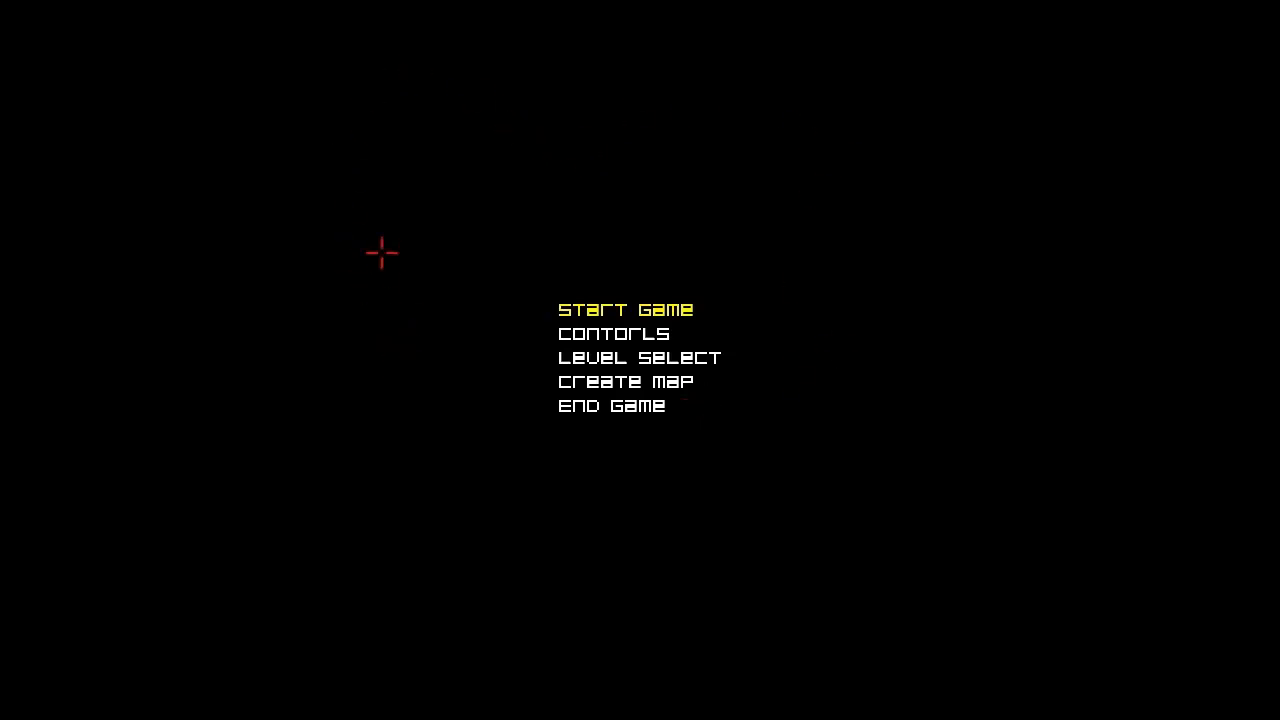
{"action": "mouse_move", "coordinate": [292, 100]}
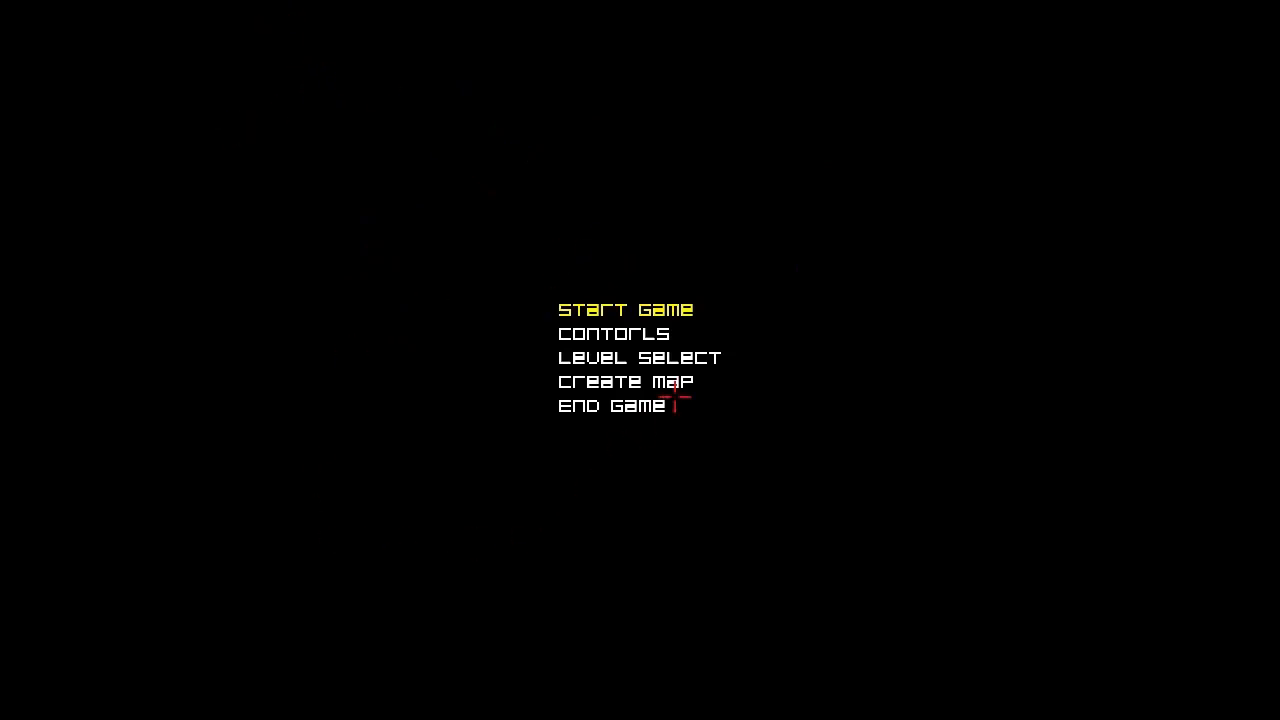
{"action": "mouse_move", "coordinate": [744, 308]}
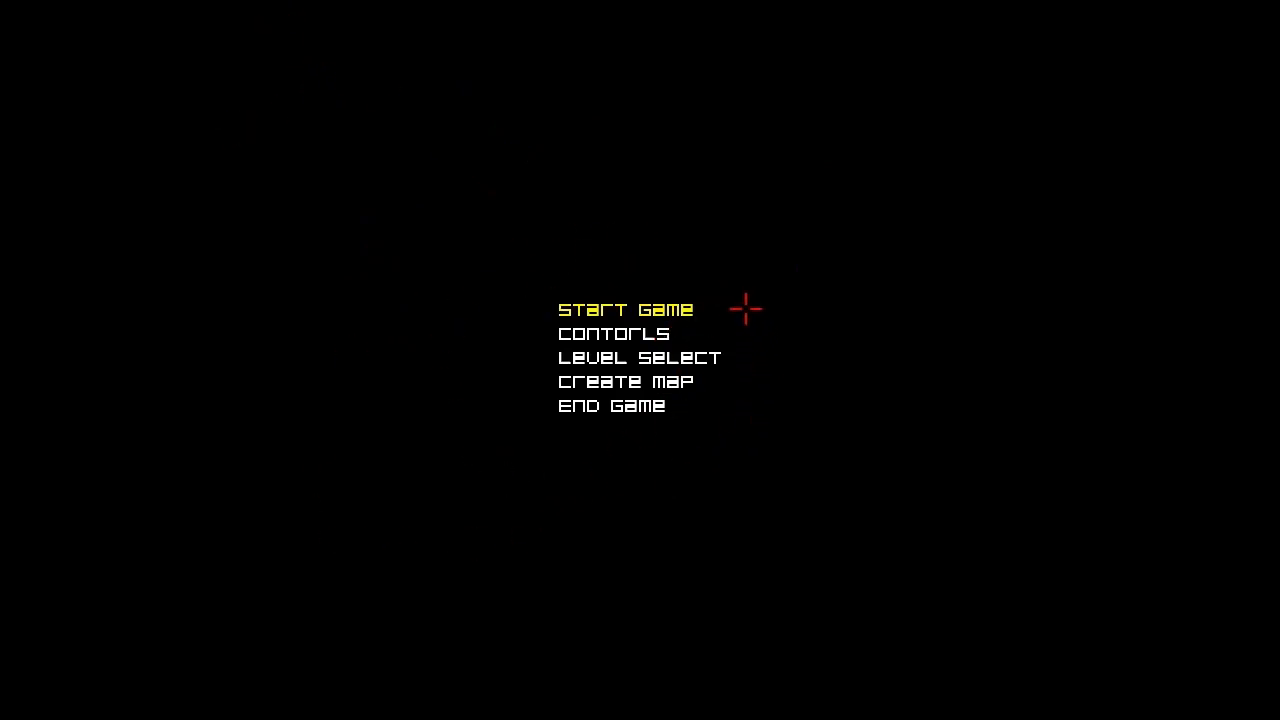
{"action": "mouse_move", "coordinate": [488, 192]}
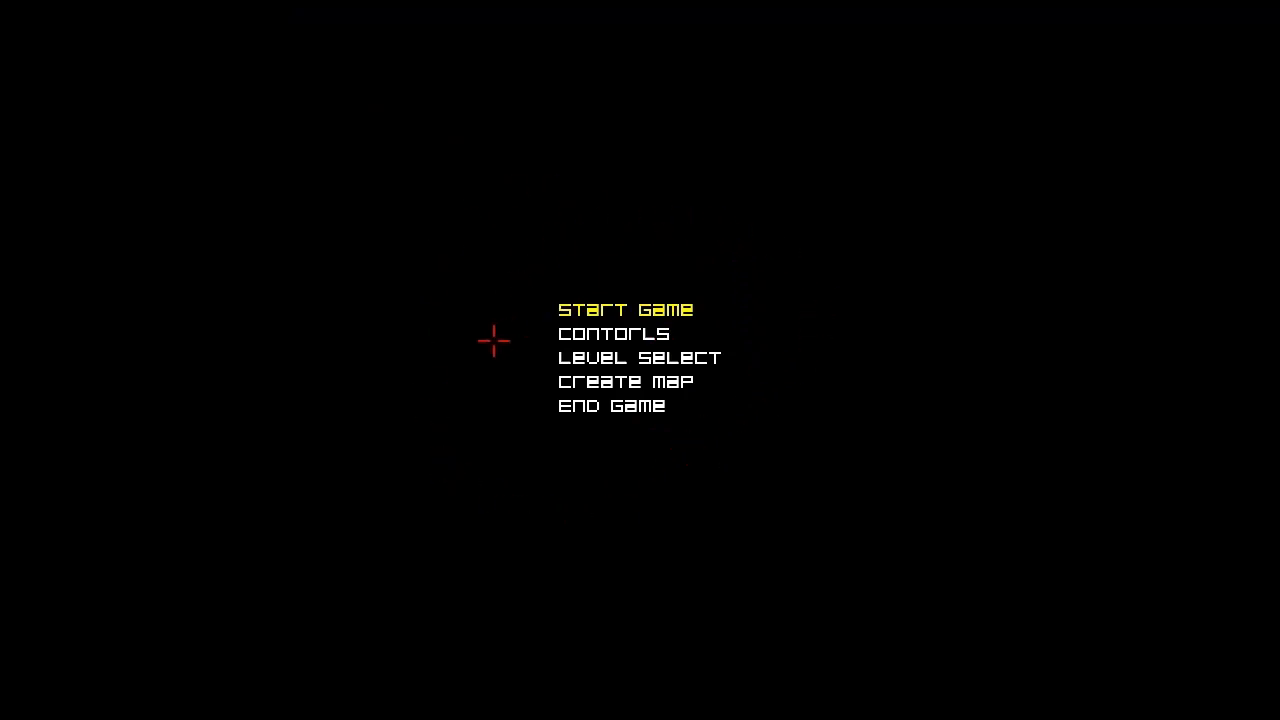
{"action": "mouse_move", "coordinate": [482, 240]}
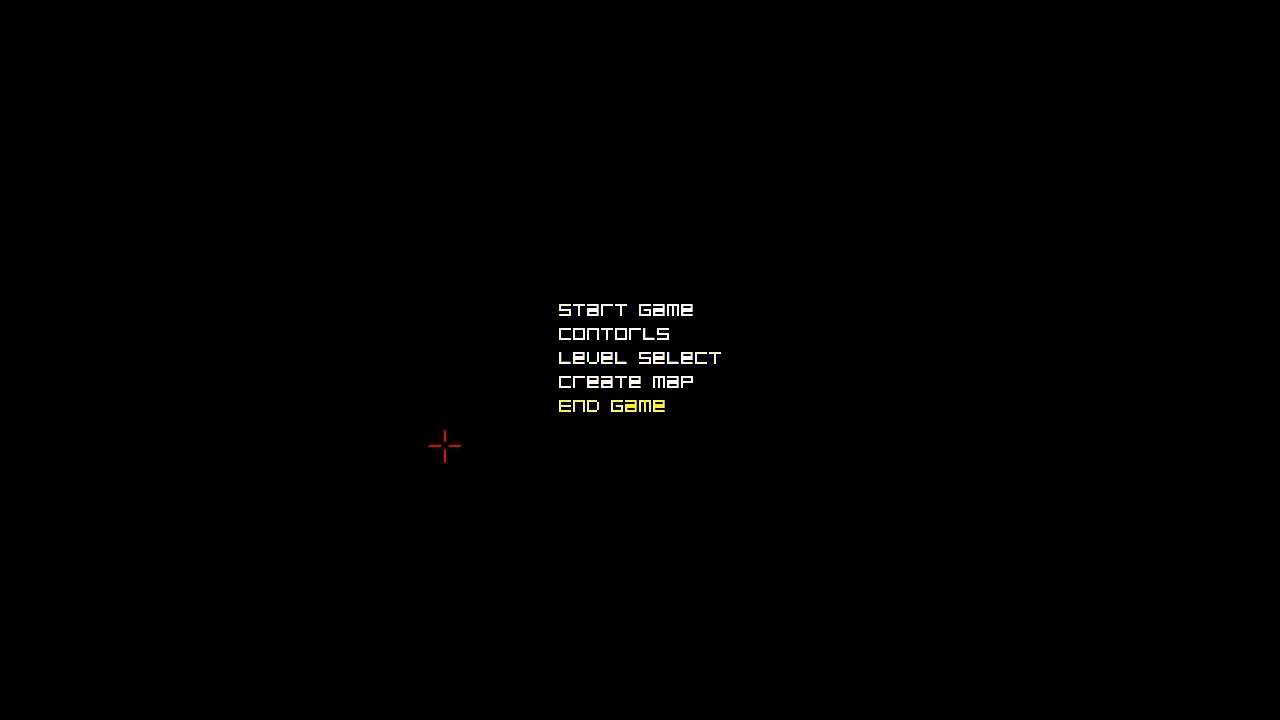
Step: Choose Start Game on the title screen to begin a new game
{"action": "key", "text": "Up"}
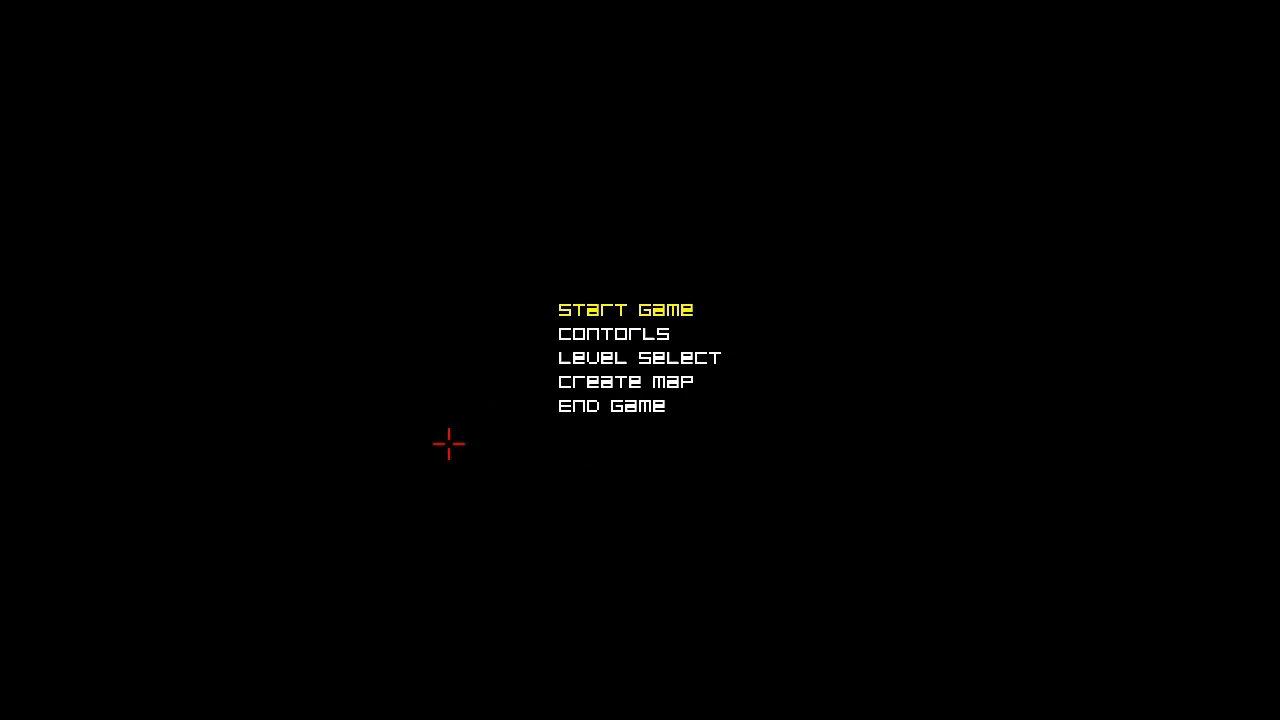
{"action": "left_click", "coordinate": [626, 310]}
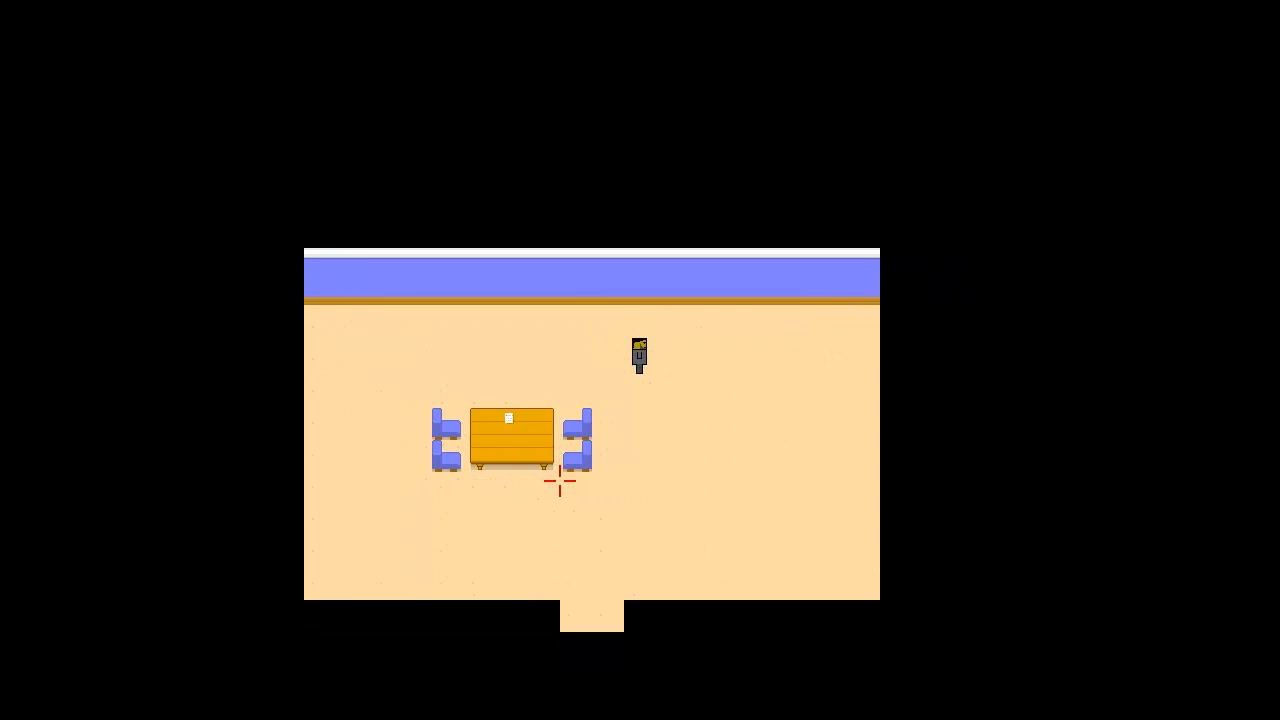
Step: Bring up the Pause Menu, dismiss it, and bring it up again
{"action": "key", "text": "Escape"}
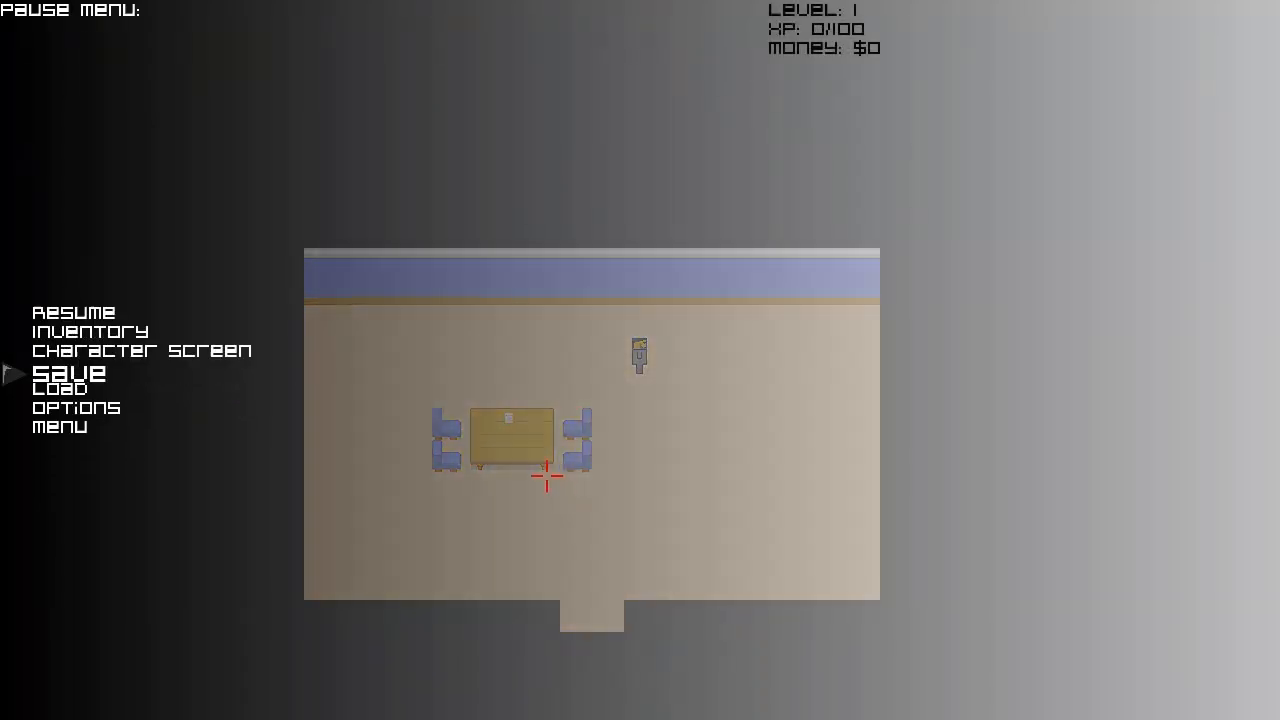
{"action": "key", "text": "Down"}
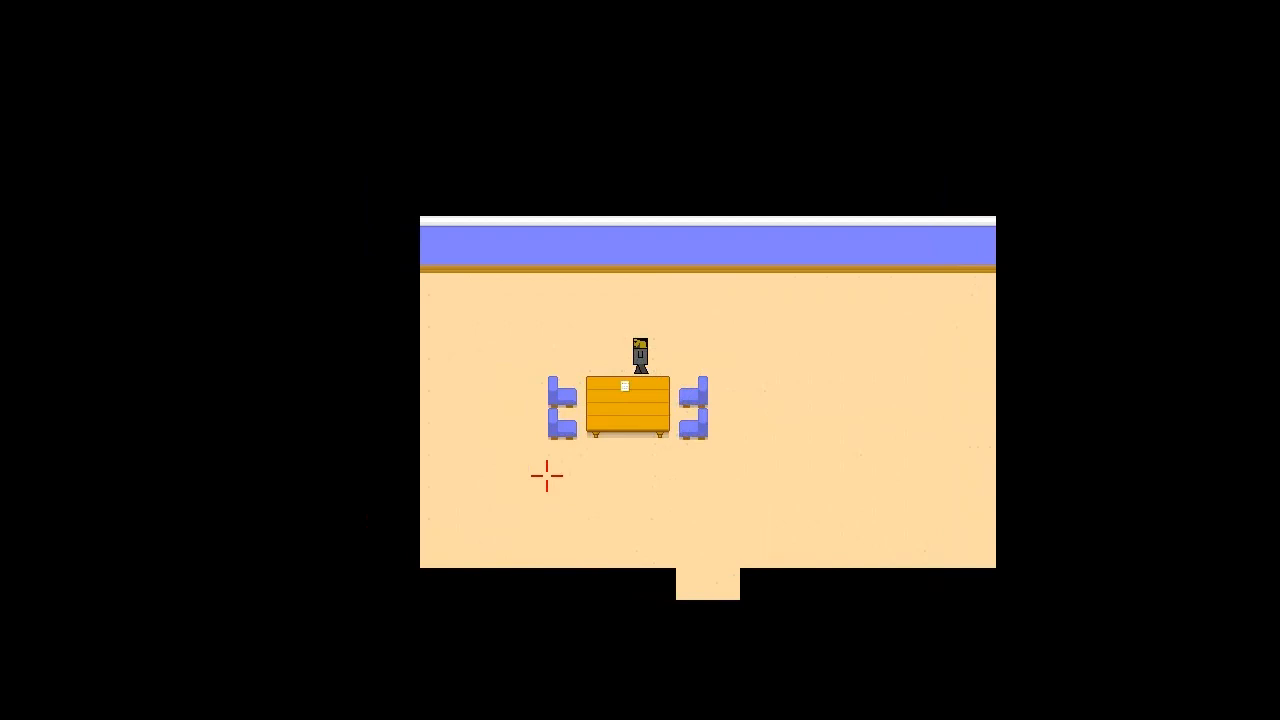
{"action": "key", "text": "Escape"}
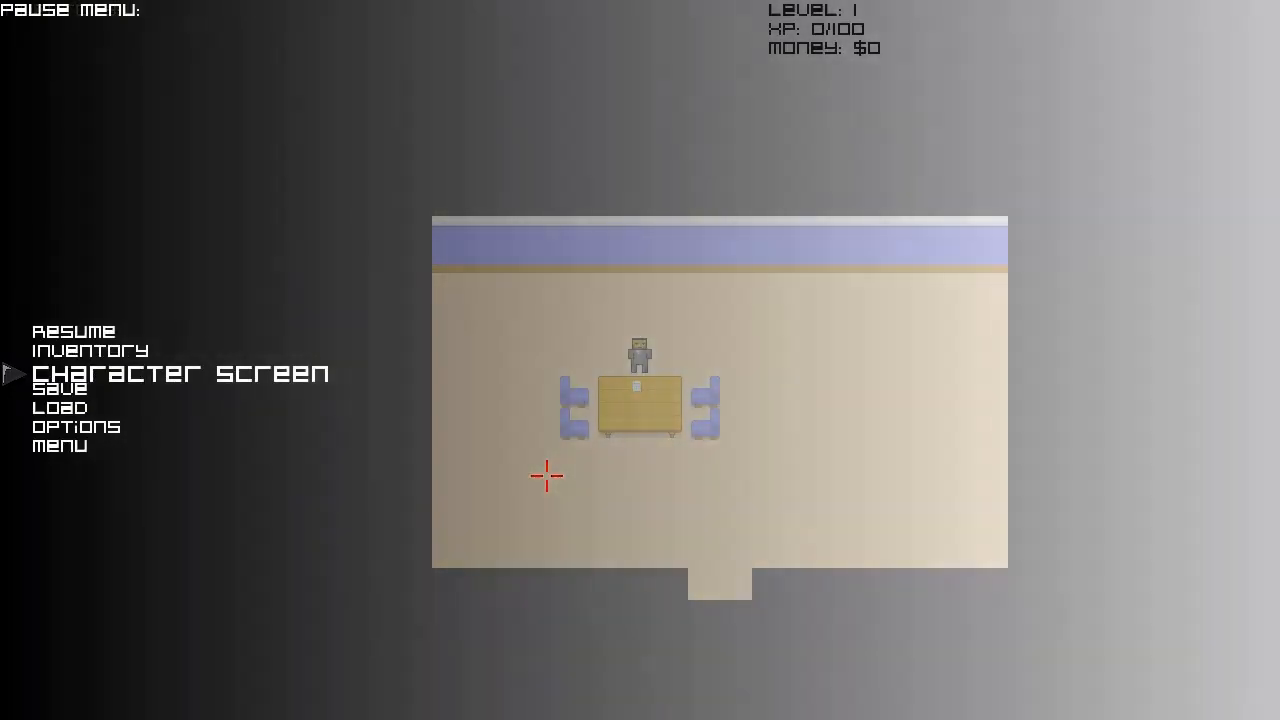
Step: View the Character Screen stats (health 100, strength 4, skill 1) and return to the pause menu
{"action": "left_click", "coordinate": [88, 350]}
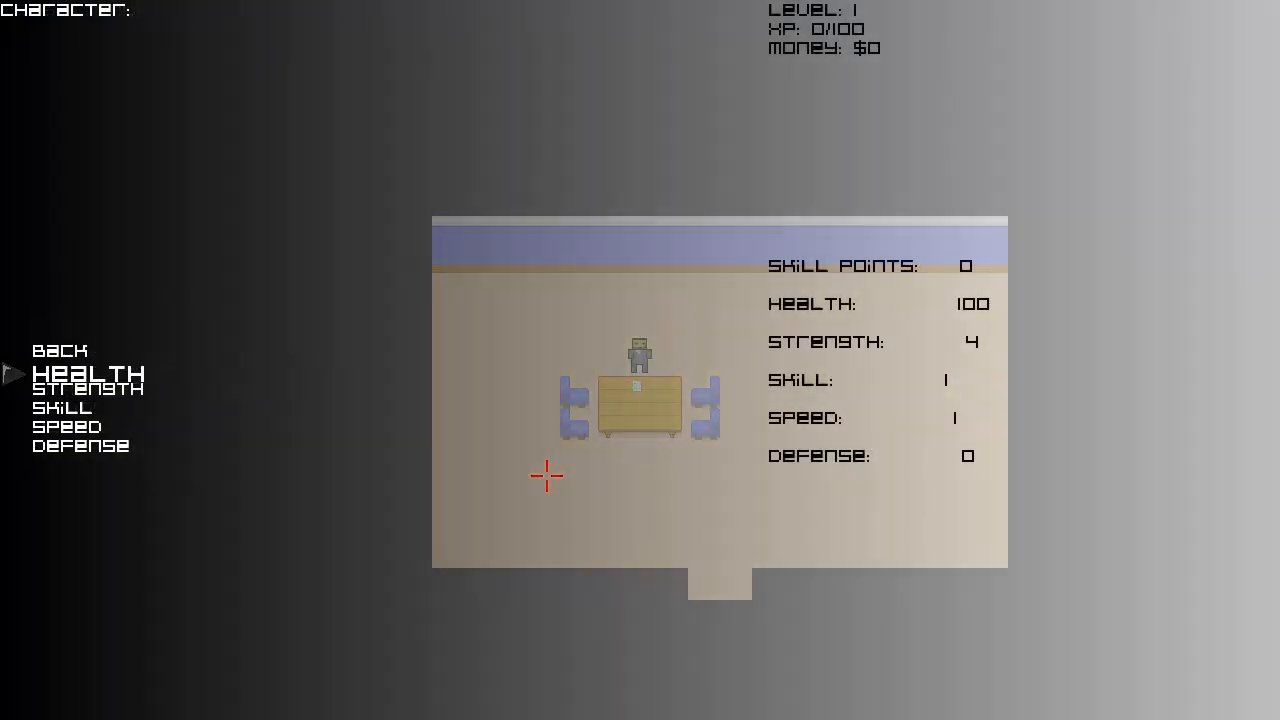
{"action": "key", "text": "Escape"}
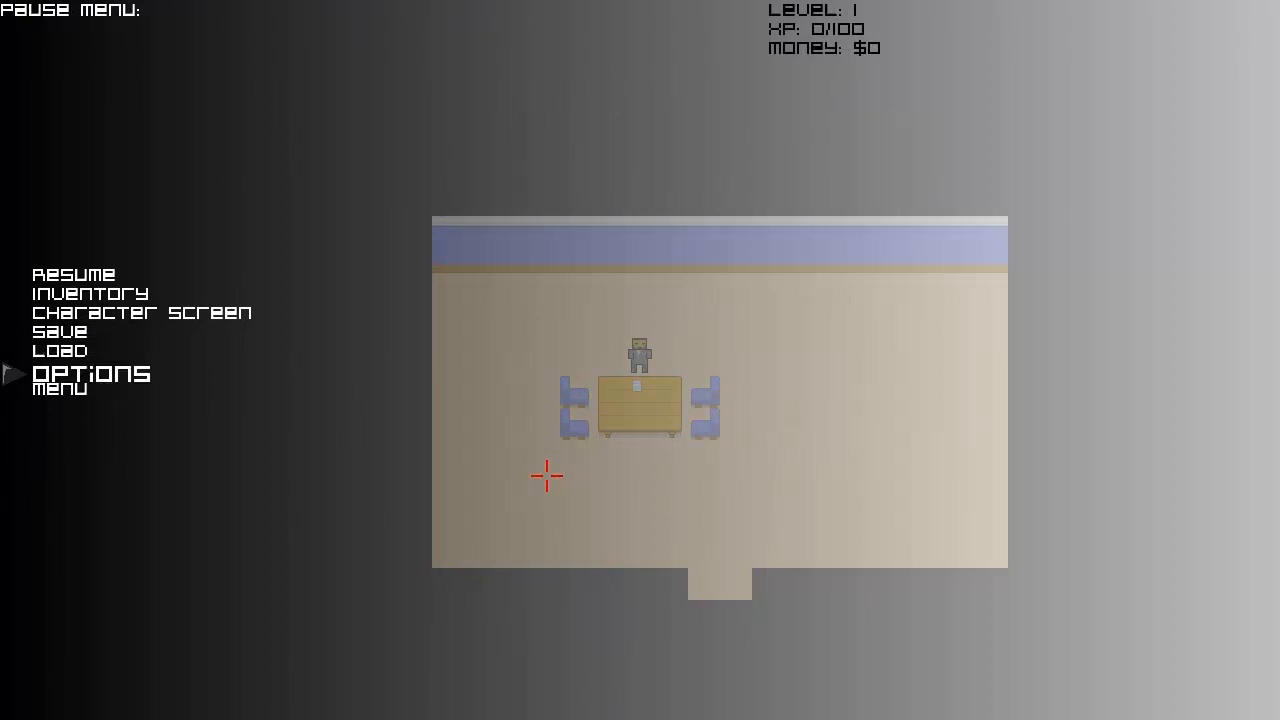
{"action": "left_click", "coordinate": [90, 374]}
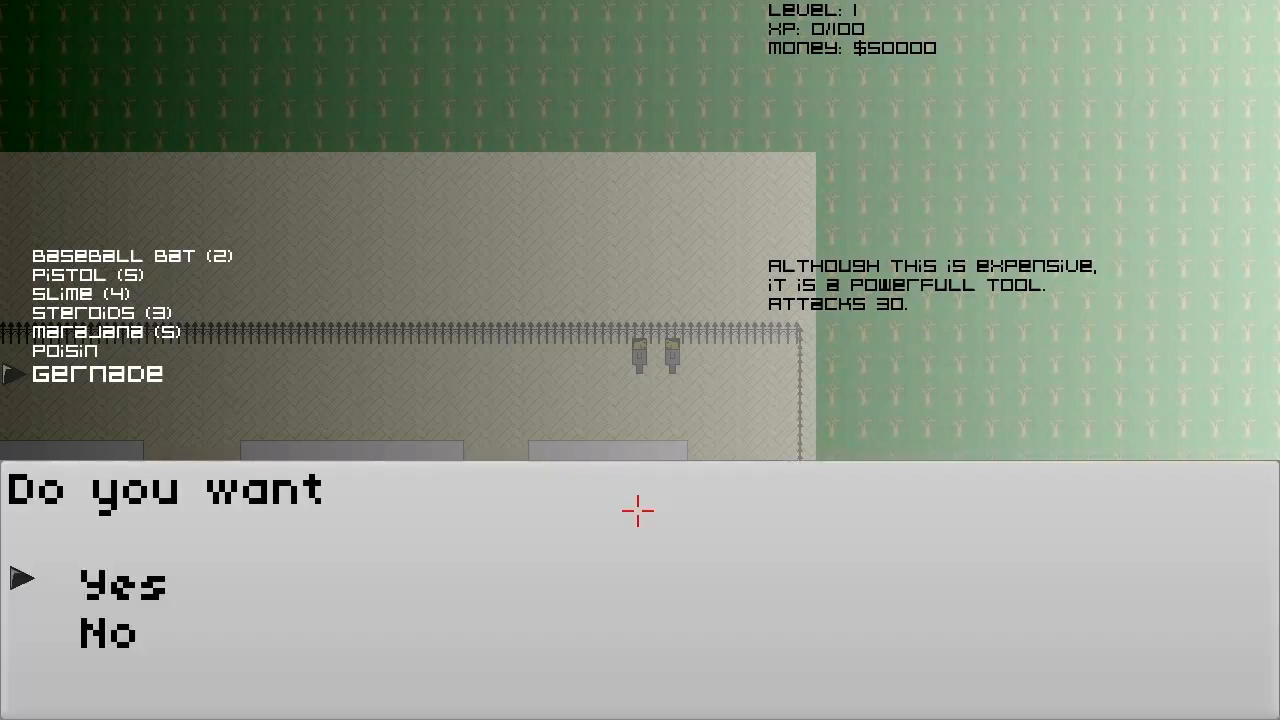
Step: Confirm Yes on the grenade and pistol purchase prompts in the shop
{"action": "left_click", "coordinate": [124, 584]}
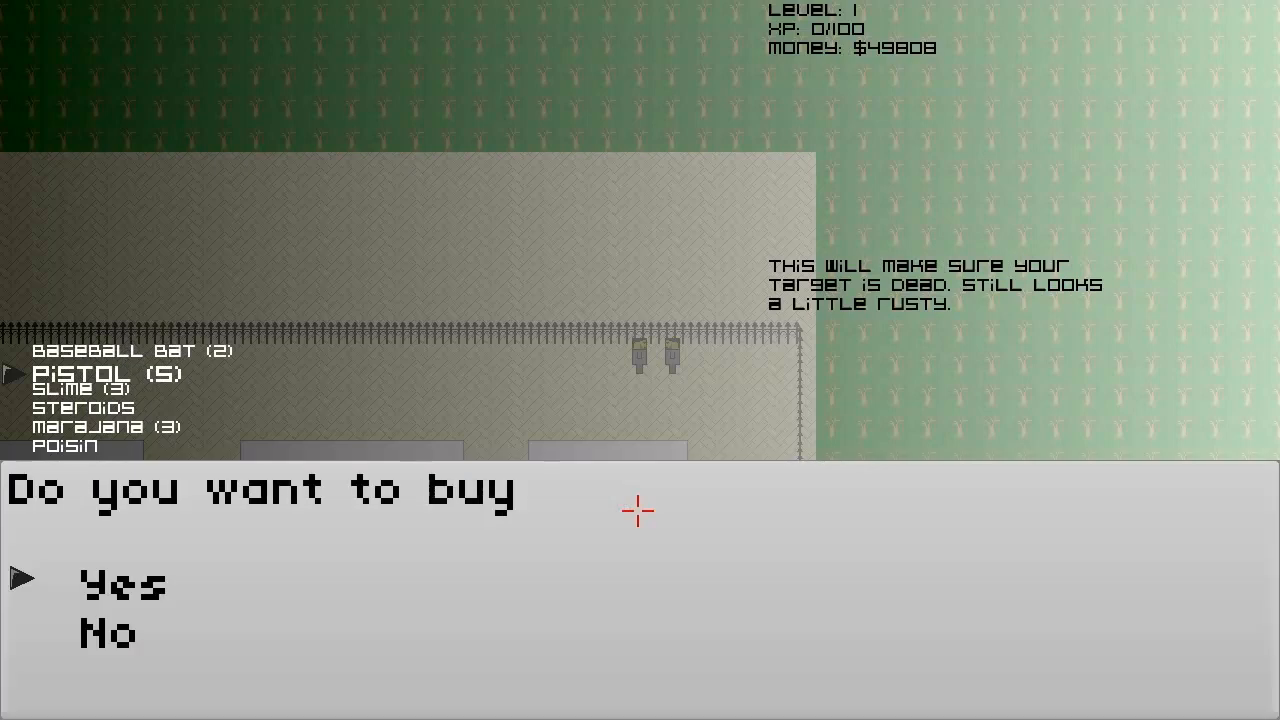
{"action": "left_click", "coordinate": [122, 582]}
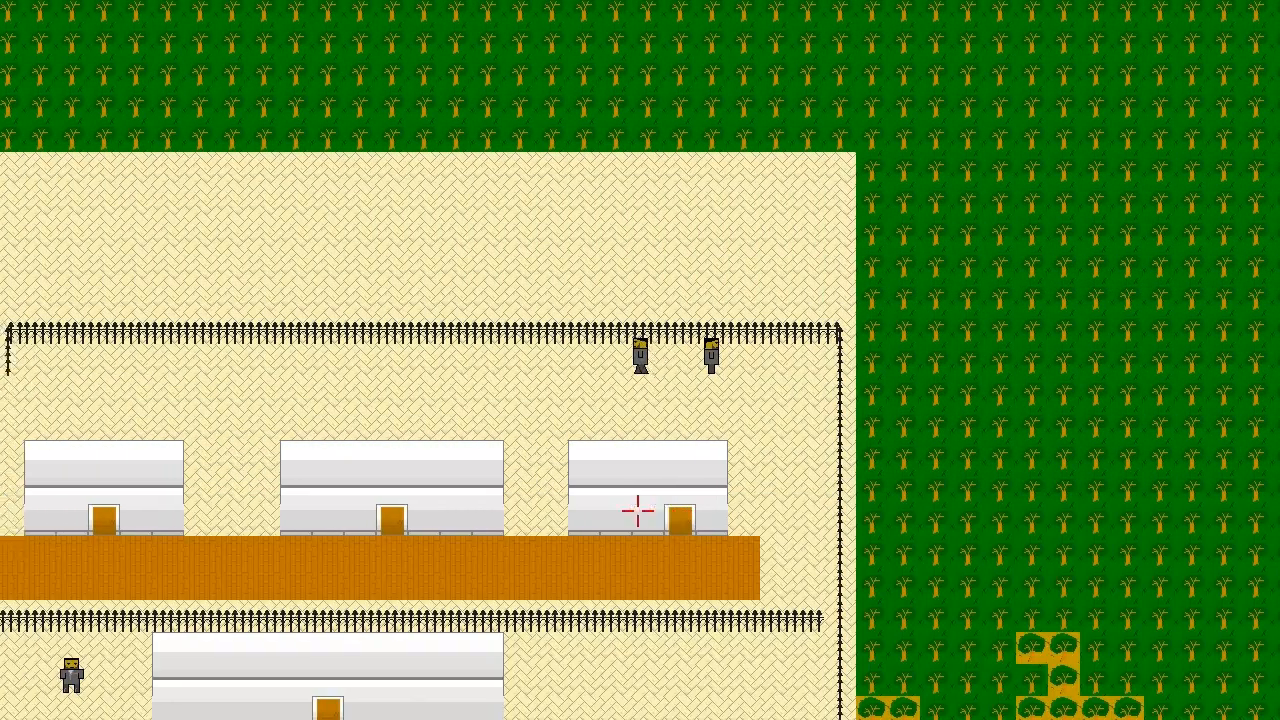
Step: From the Pause Menu, view the Inventory with the grenade, pistol and steroids
{"action": "key", "text": "Escape"}
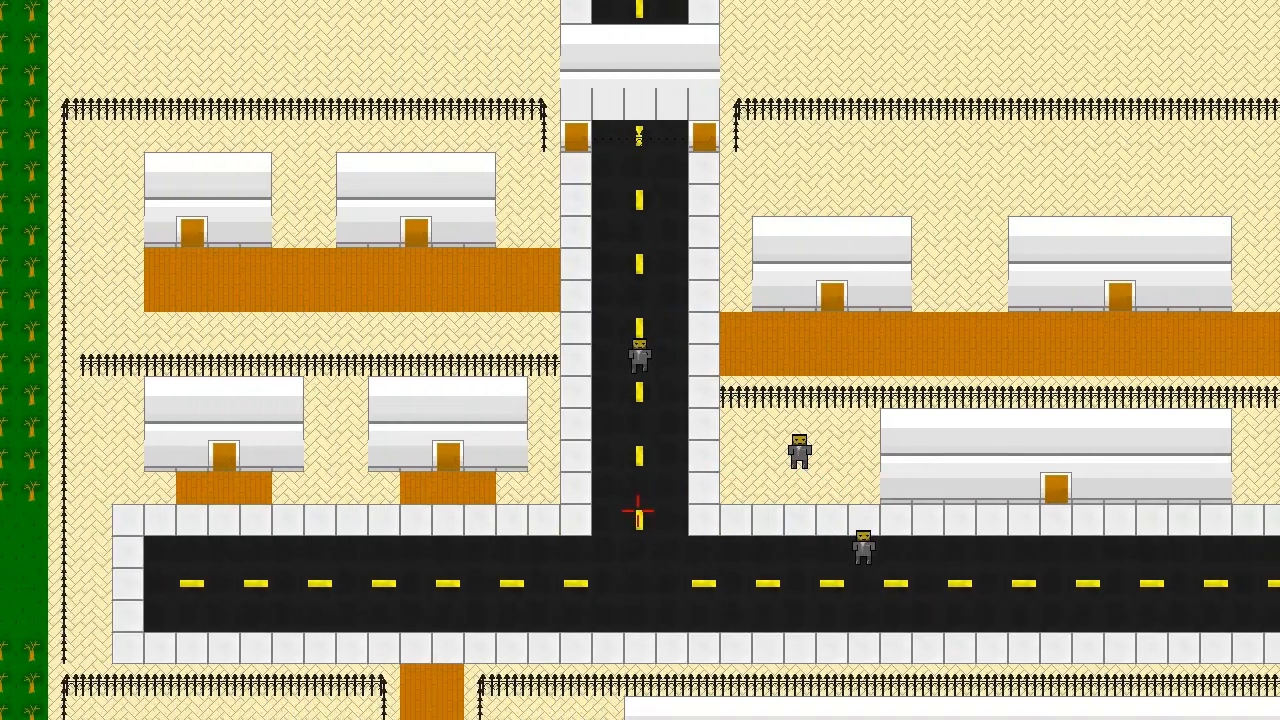
{"action": "key", "text": "Escape"}
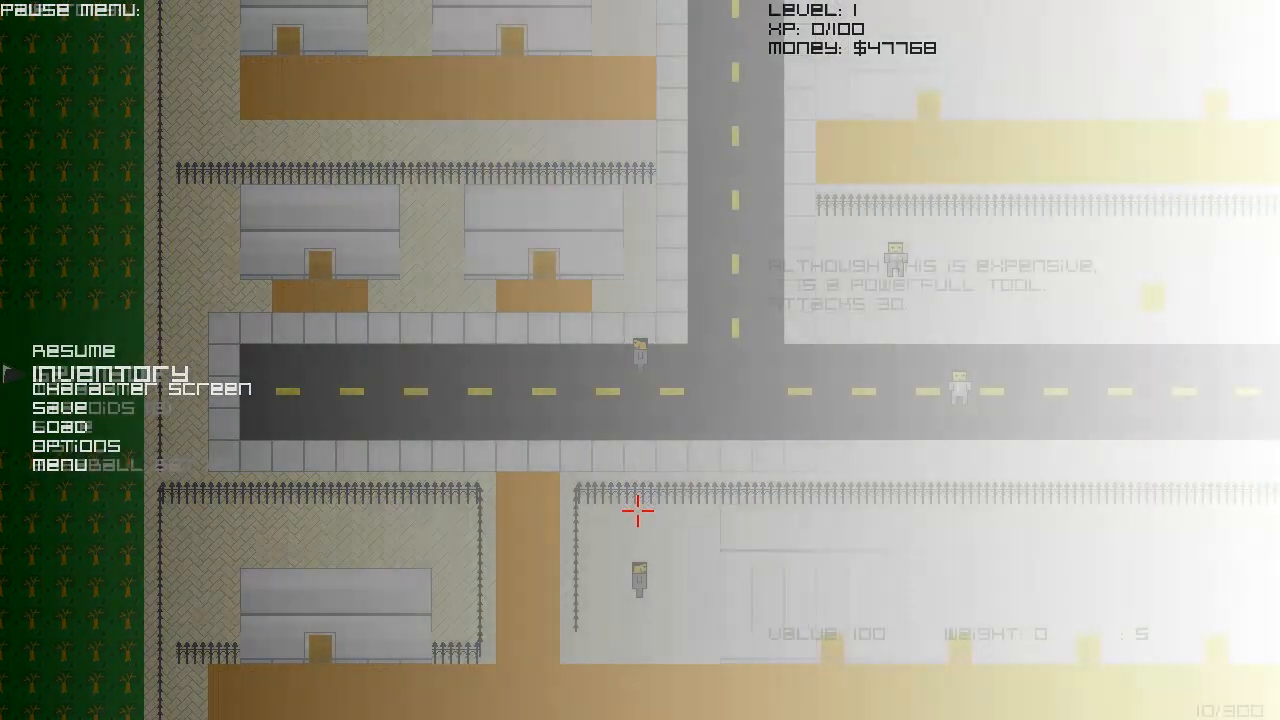
{"action": "left_click", "coordinate": [110, 376]}
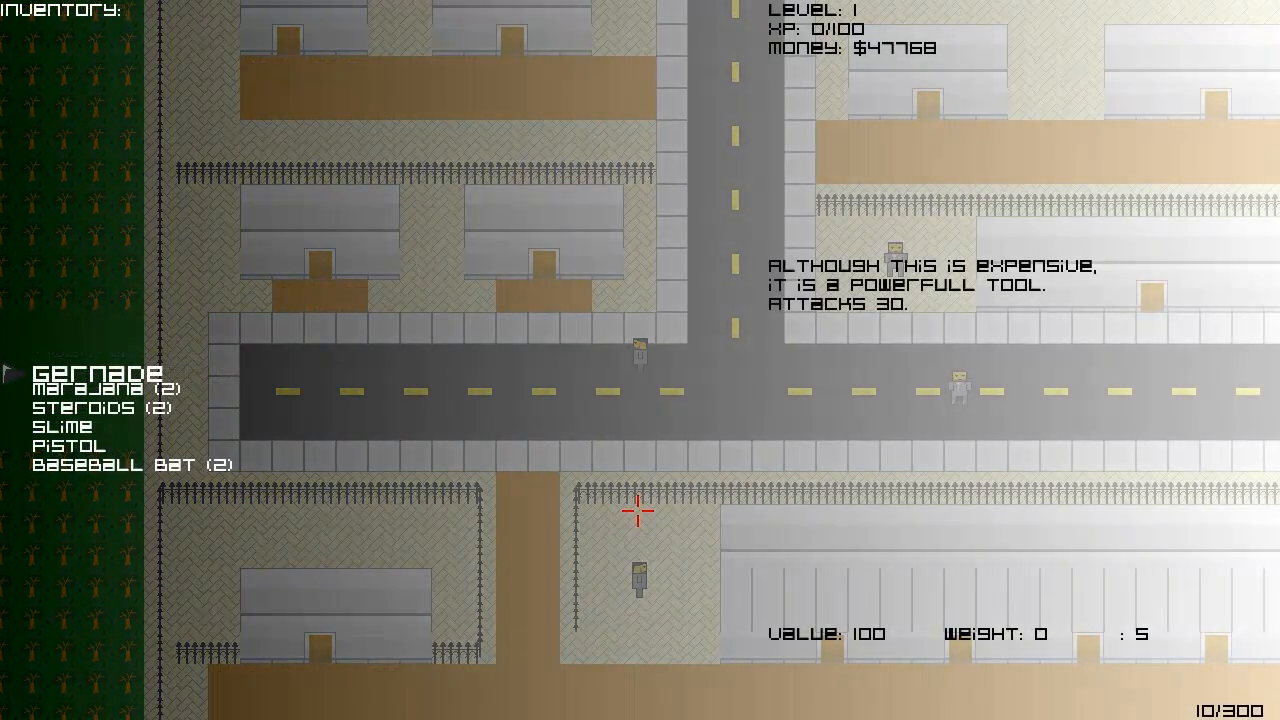
{"action": "left_click", "coordinate": [100, 388]}
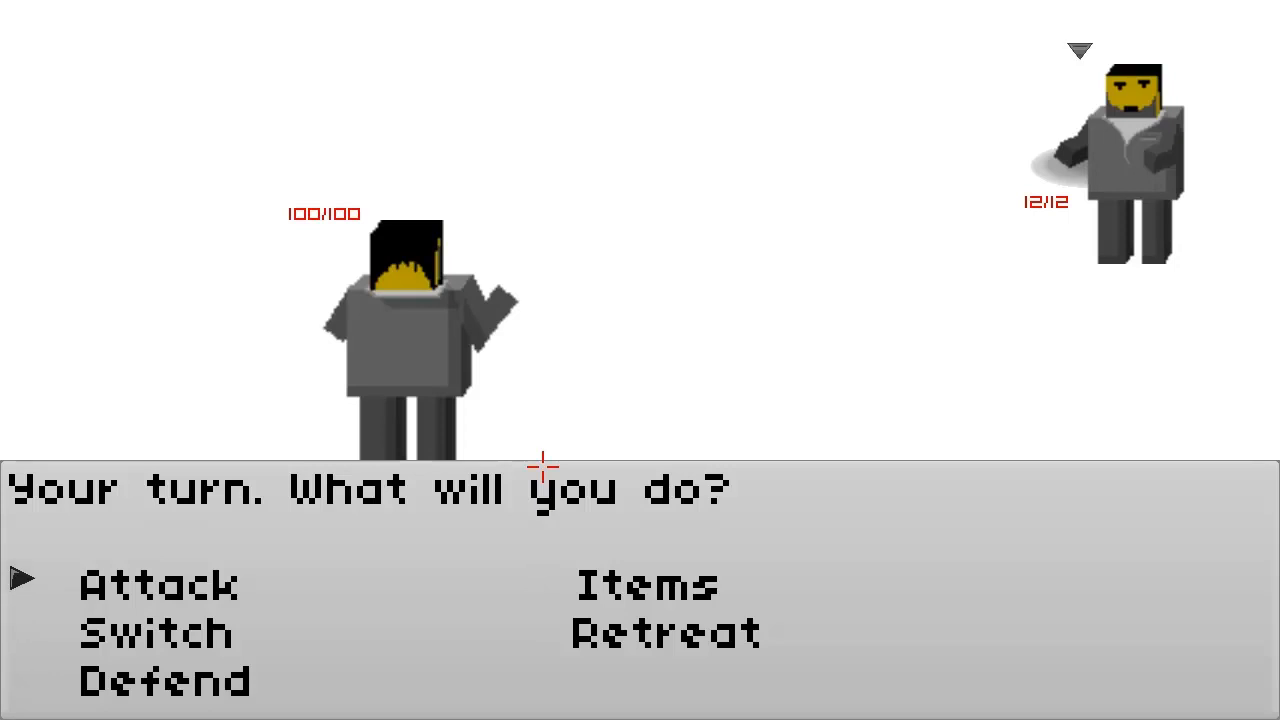
Step: Choose Attack on the player's turn to defeat the suited enemy
{"action": "key", "text": "Down"}
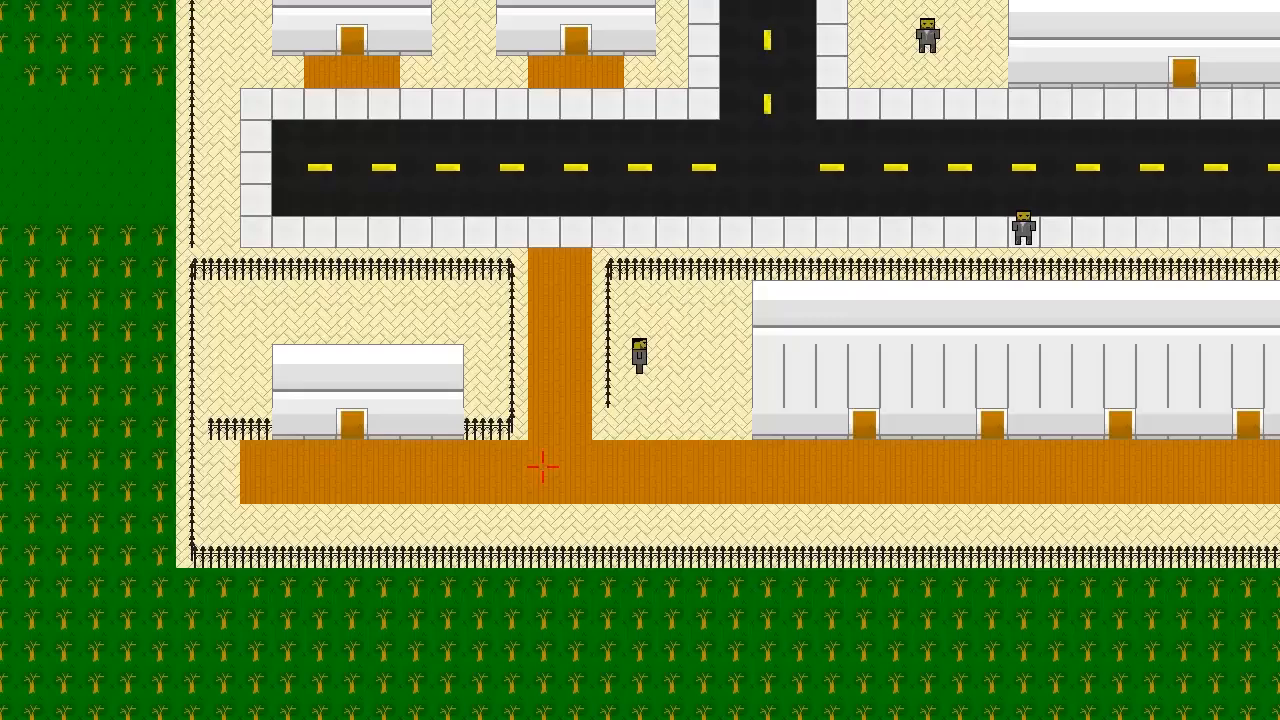
Step: Check the T-Shirt in the inventory, then Load the saved game from the Pause Menu
{"action": "key", "text": "Escape"}
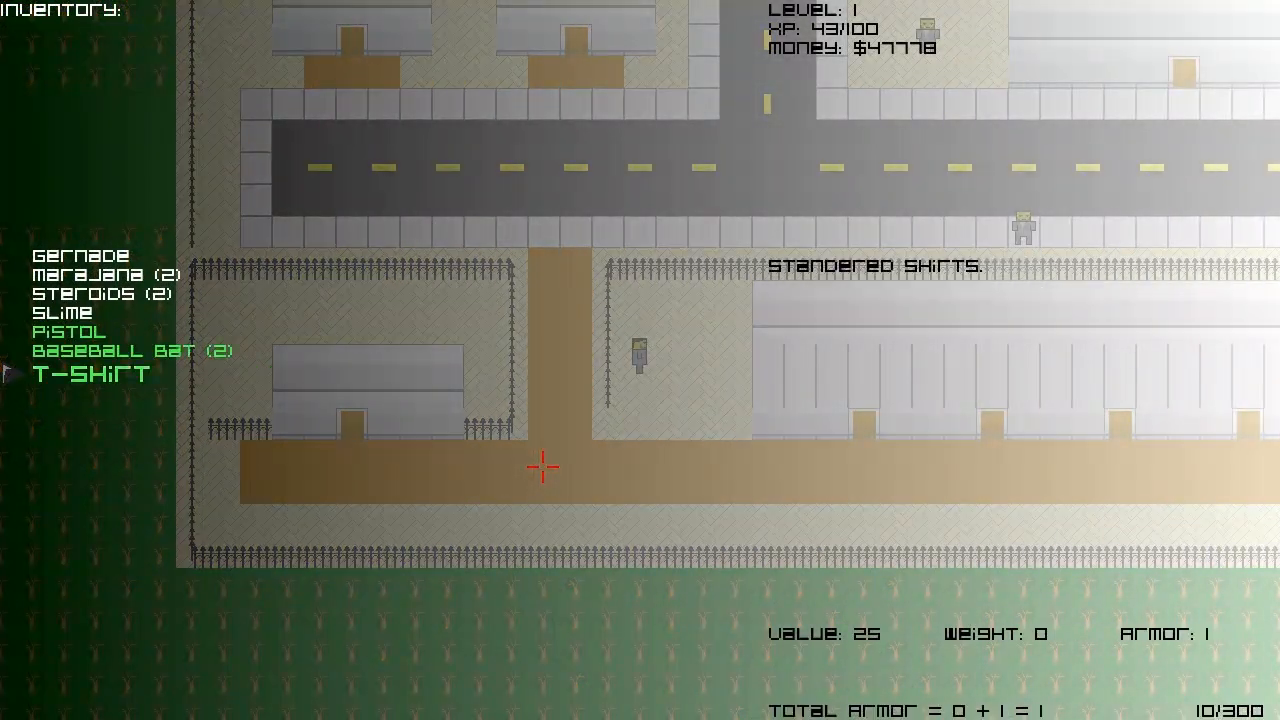
{"action": "key", "text": "Escape"}
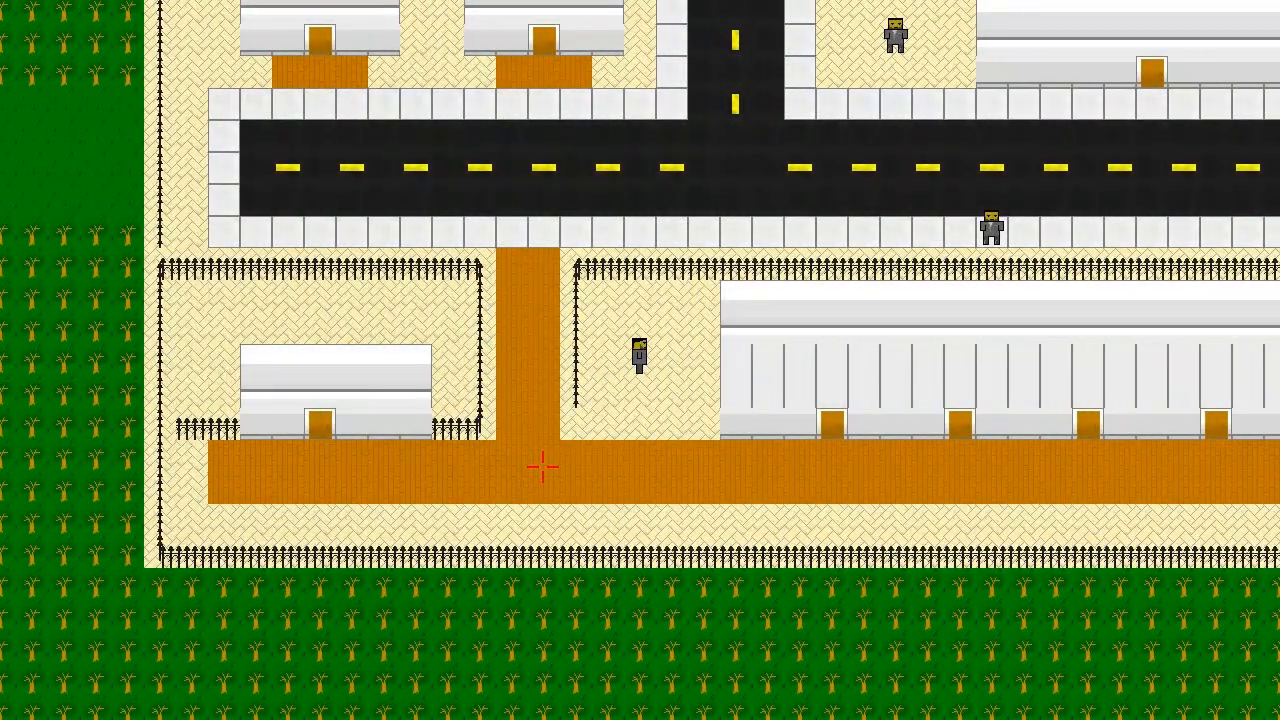
{"action": "key", "text": "Escape"}
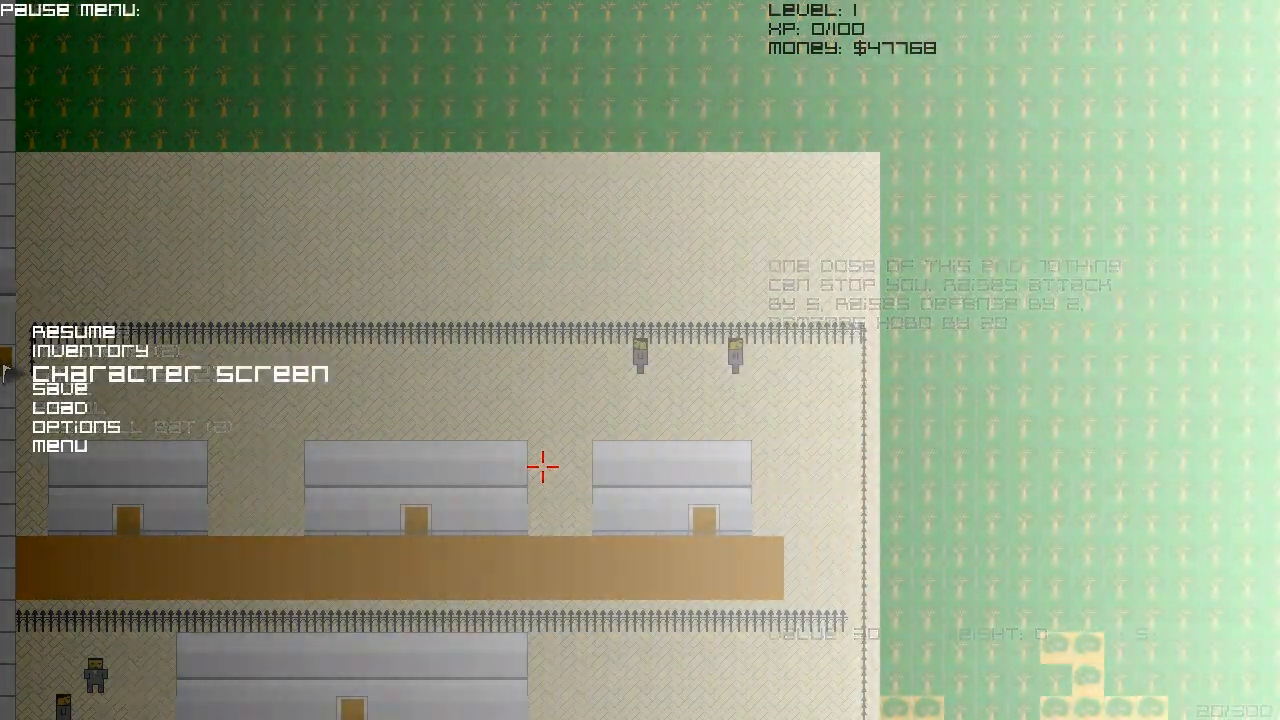
{"action": "left_click", "coordinate": [68, 328]}
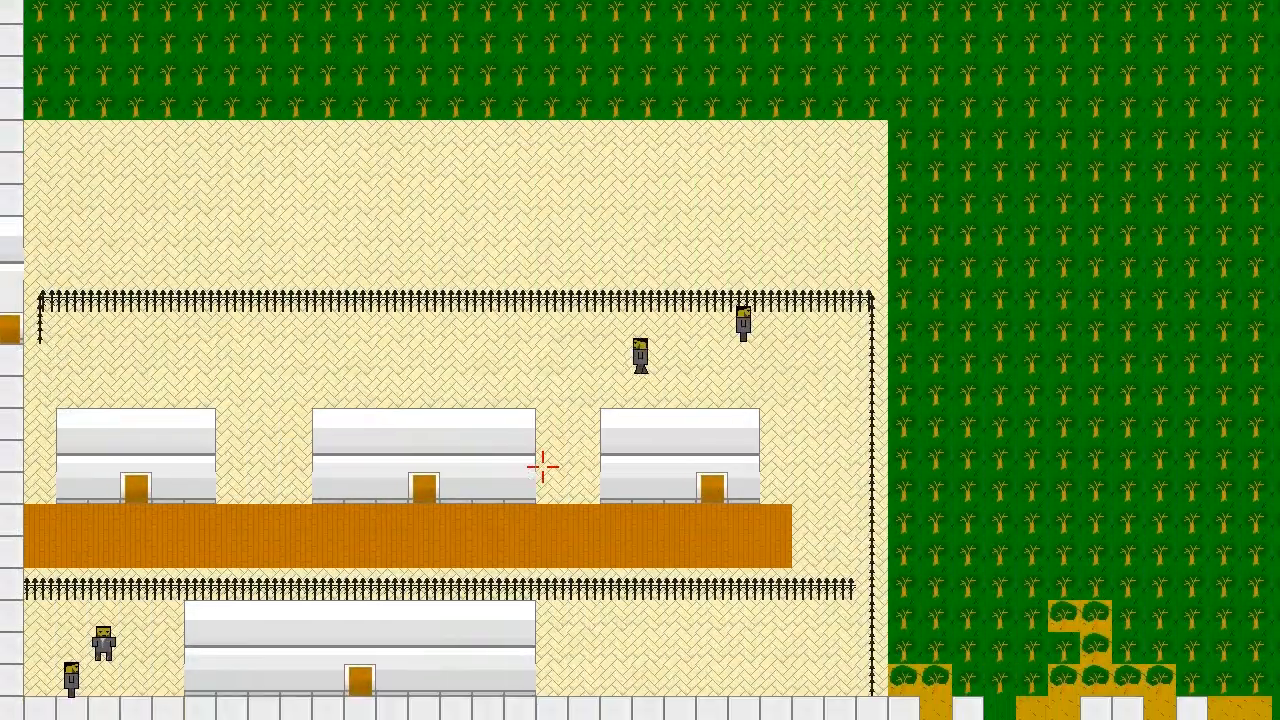